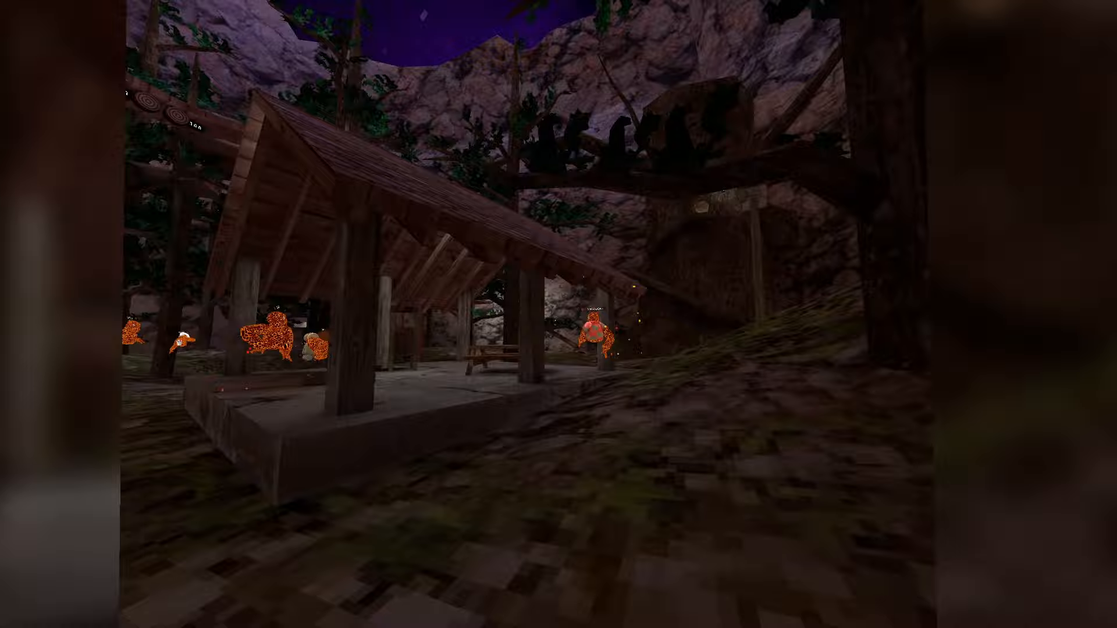
mouse_move(558, 314)
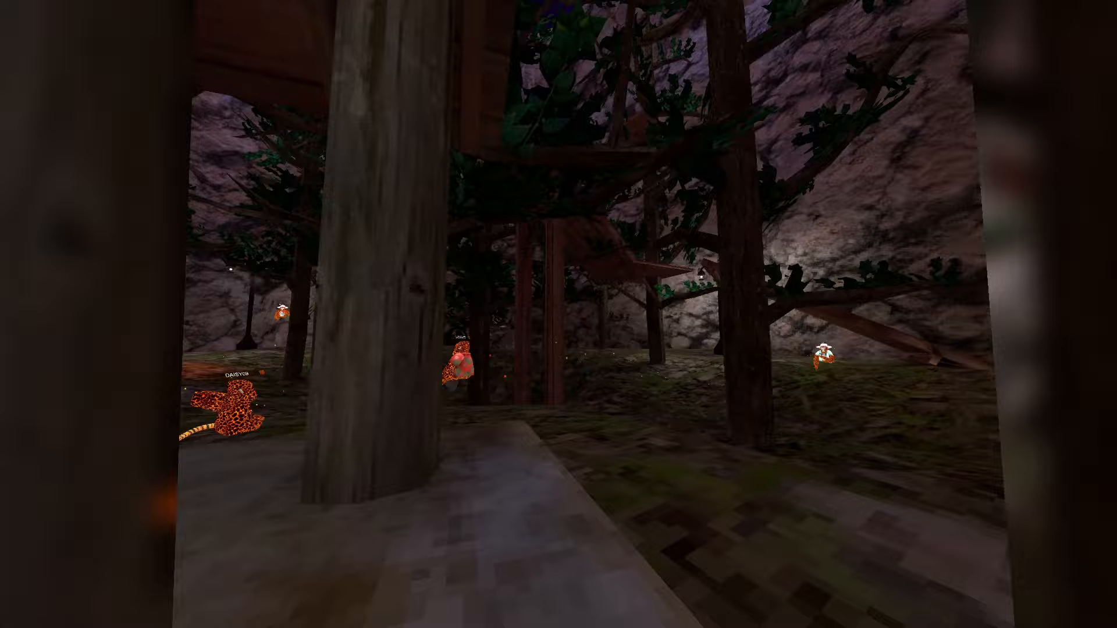
mouse_move(559, 314)
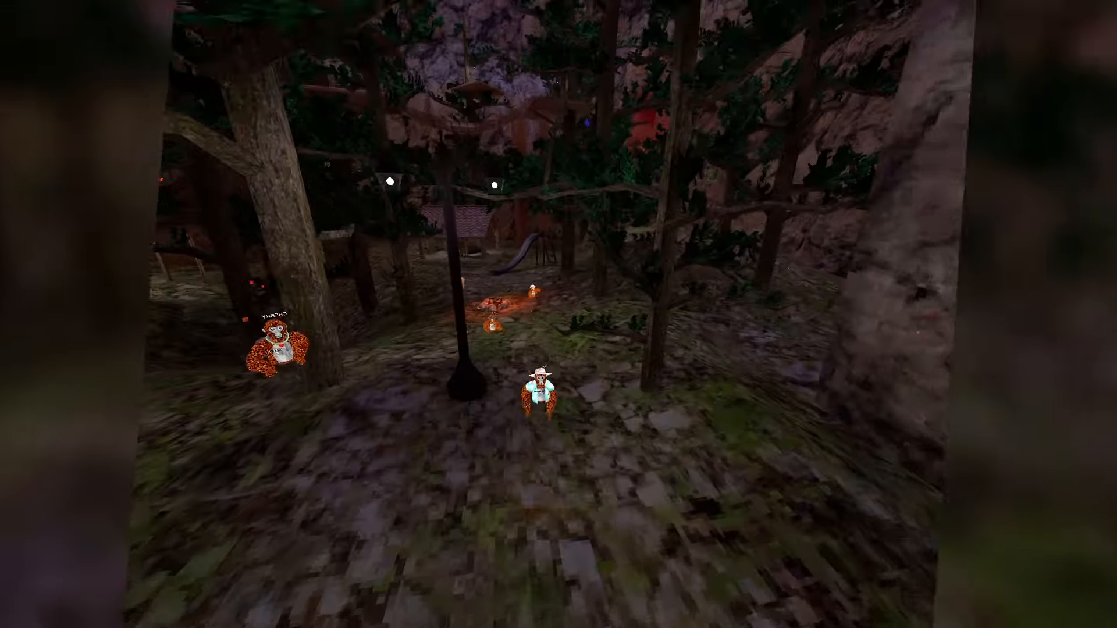
mouse_move(558, 315)
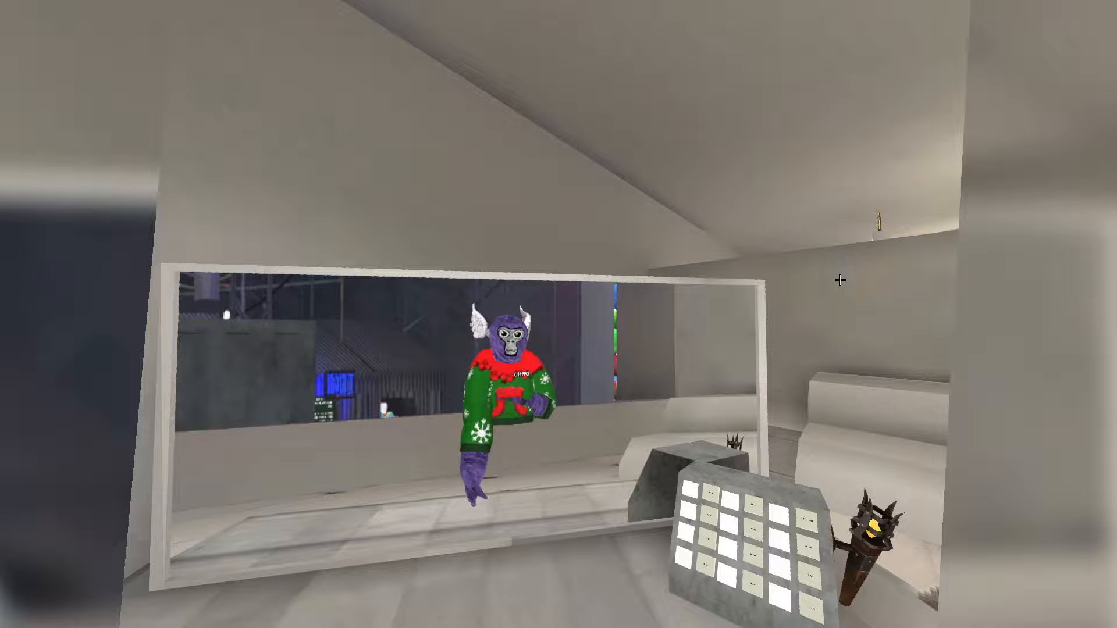
mouse_move(558, 314)
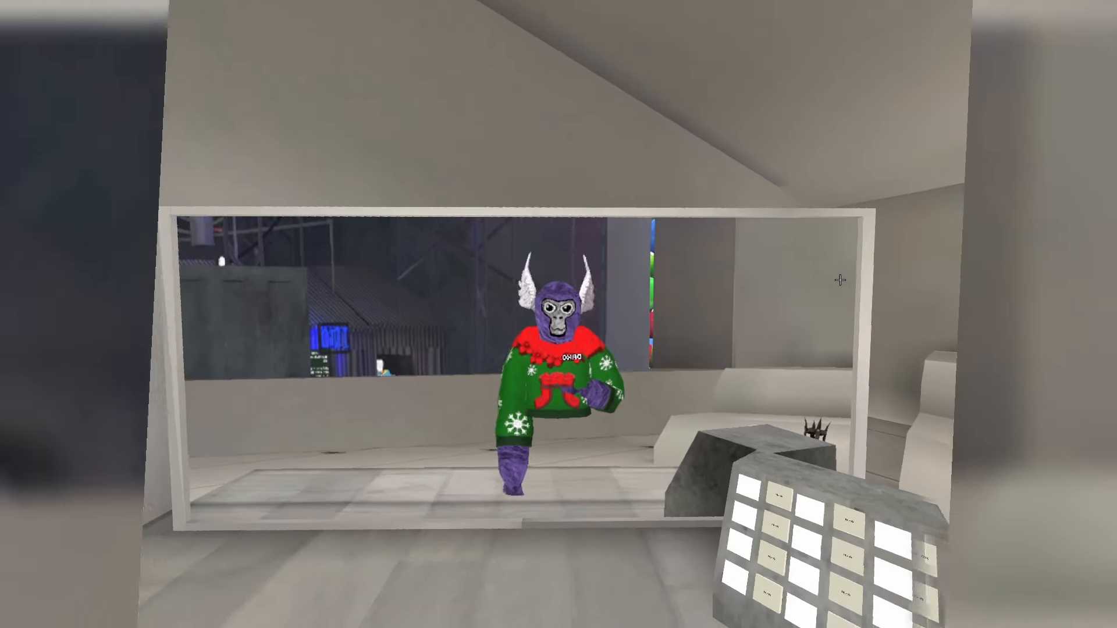
mouse_move(559, 314)
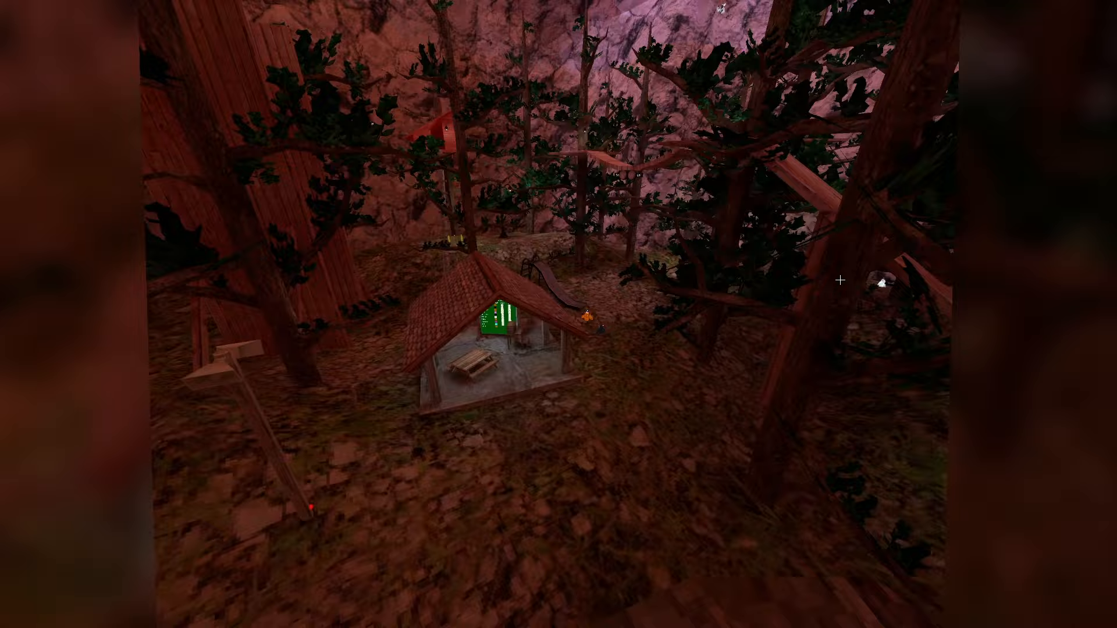
mouse_move(559, 314)
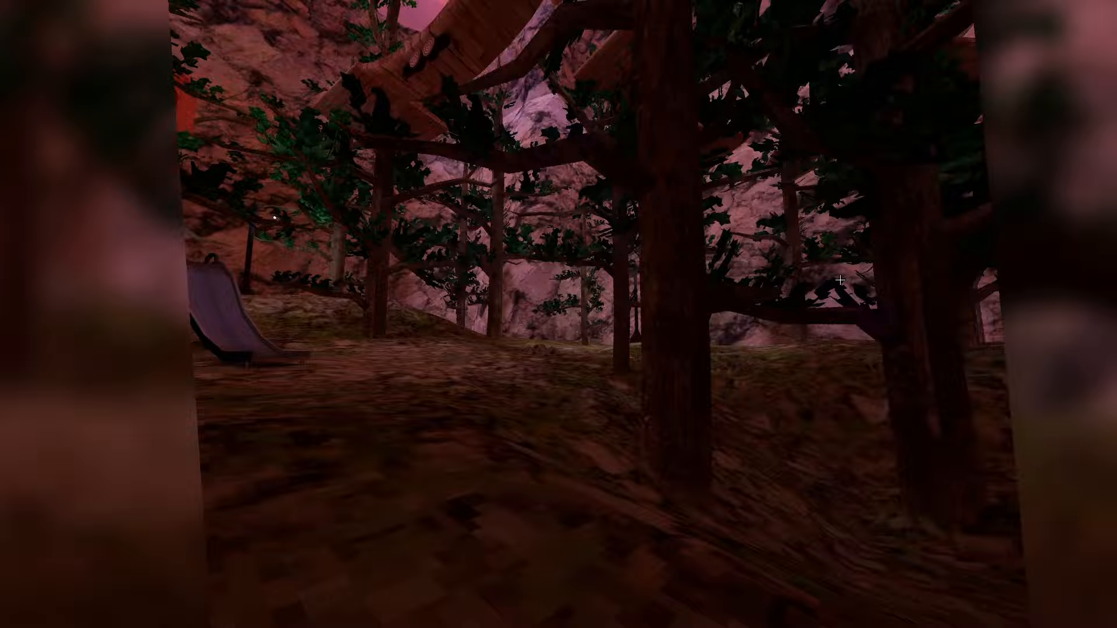
mouse_move(559, 314)
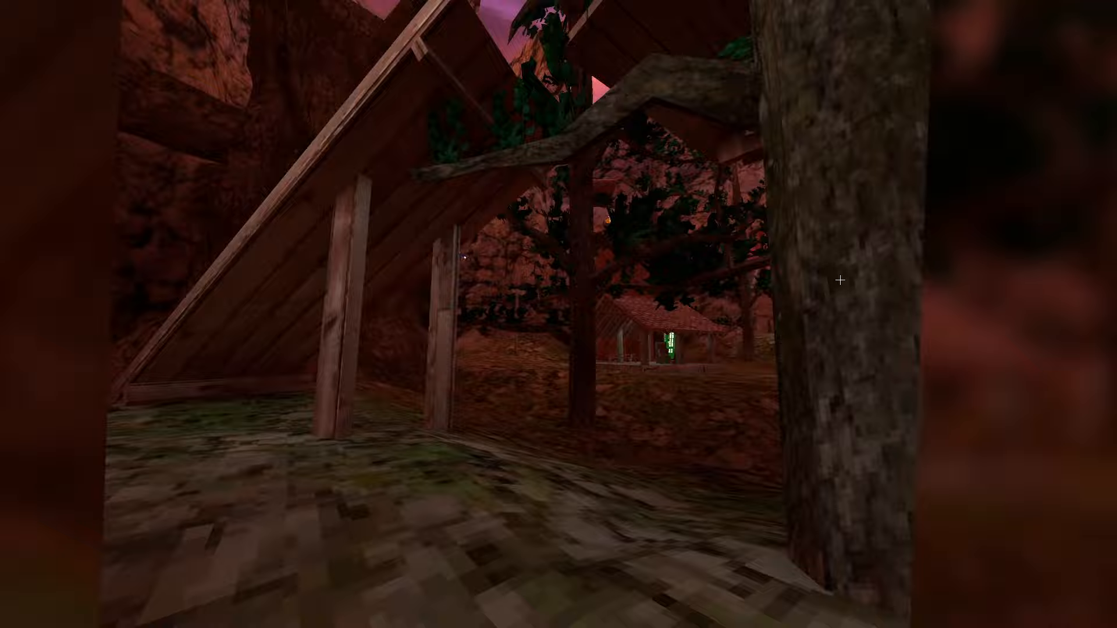
mouse_move(559, 315)
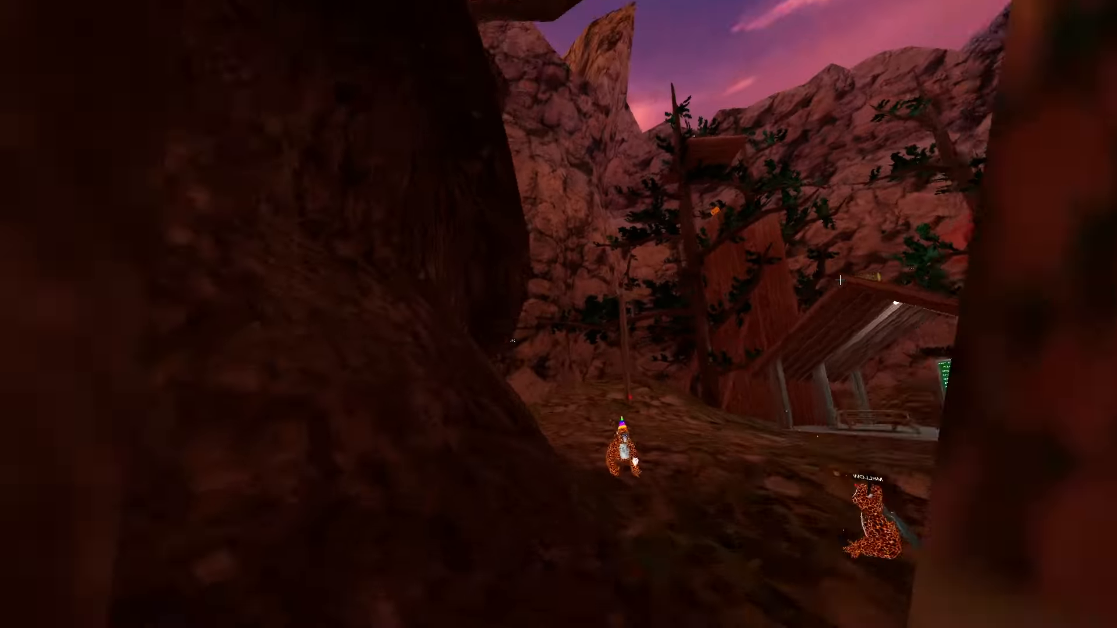
mouse_move(559, 314)
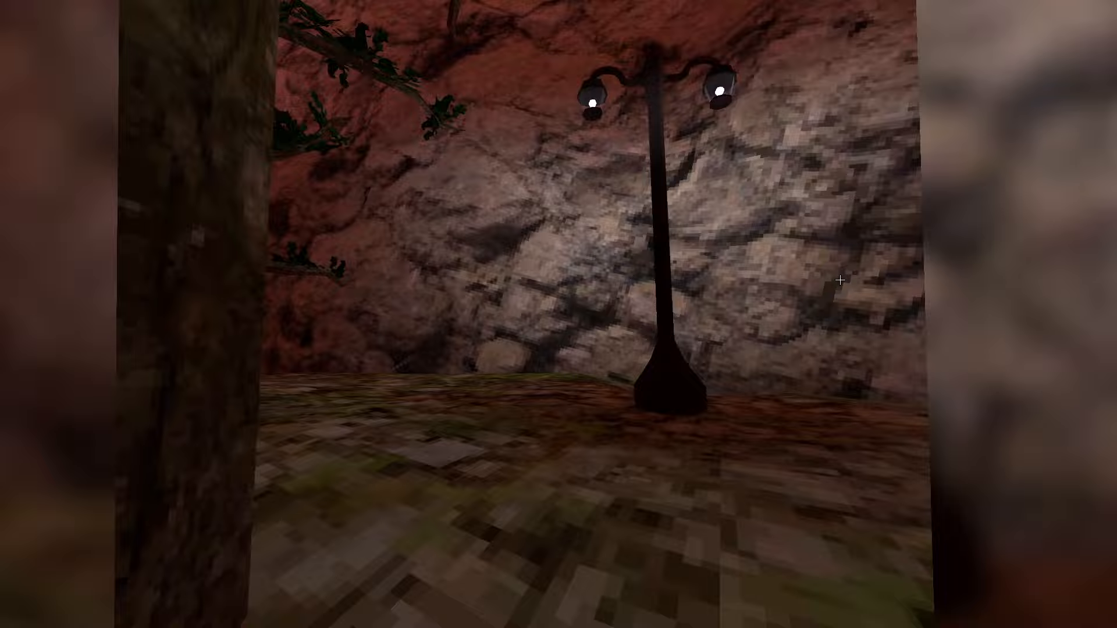
mouse_move(559, 314)
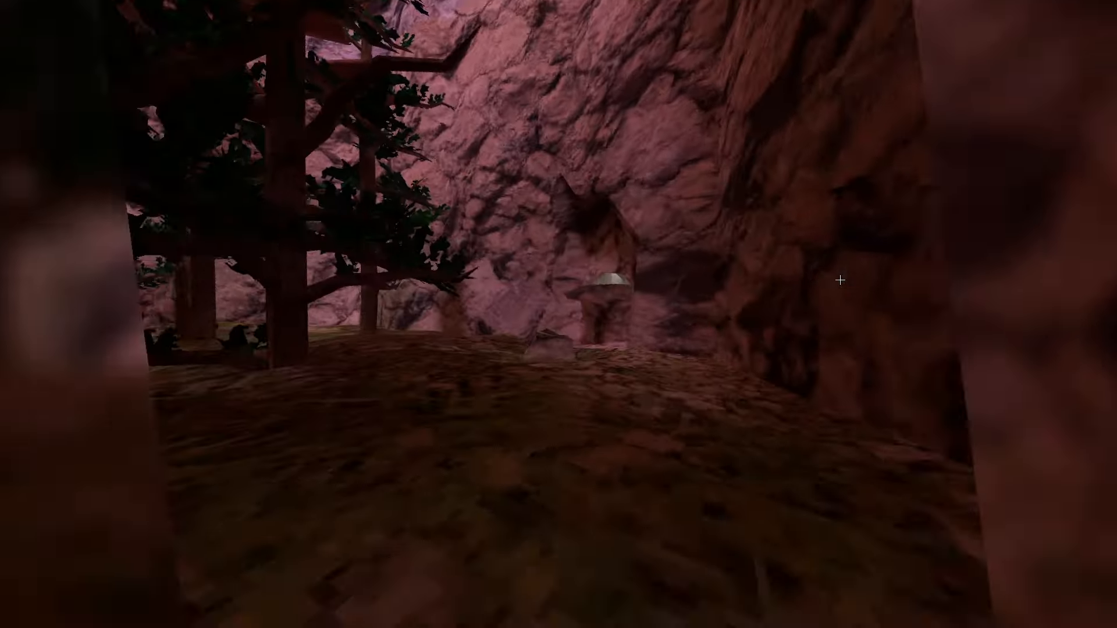
mouse_move(559, 314)
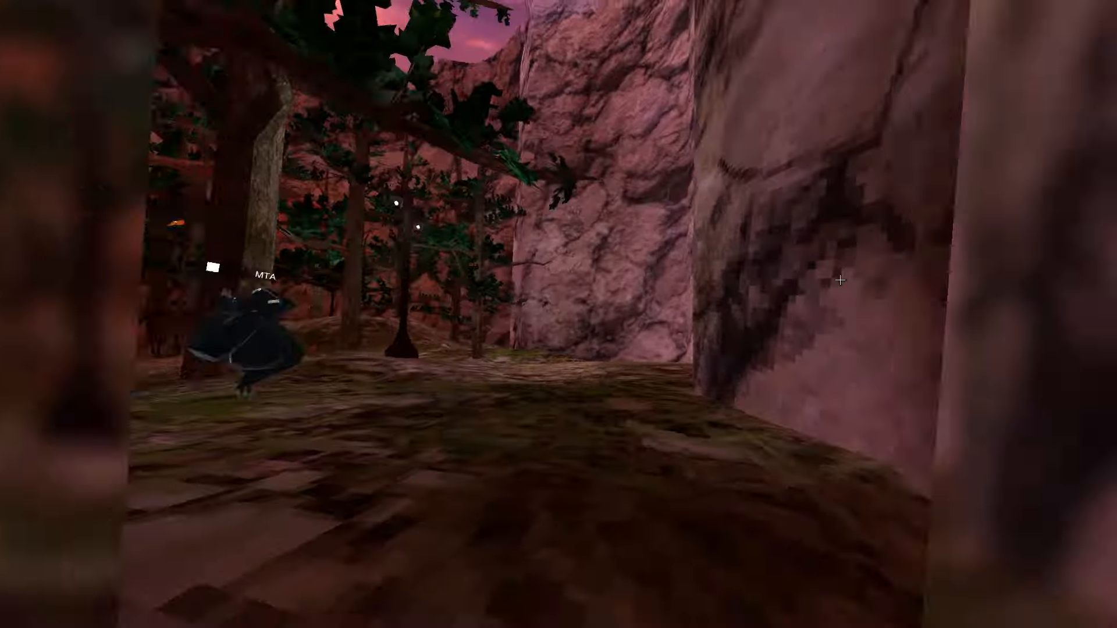
mouse_move(559, 314)
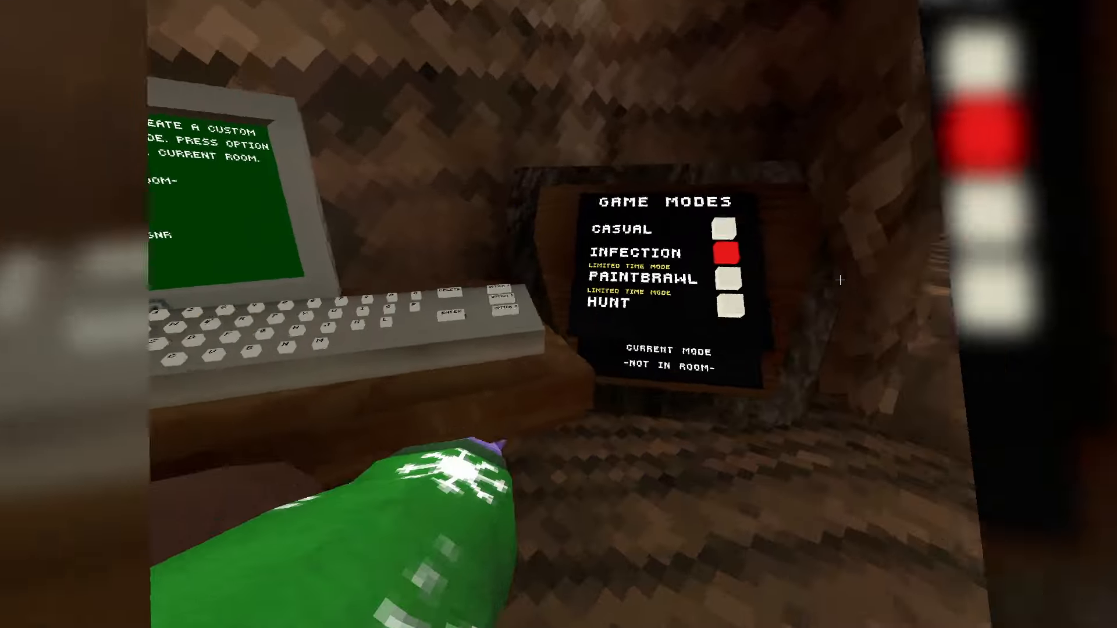
mouse_move(558, 314)
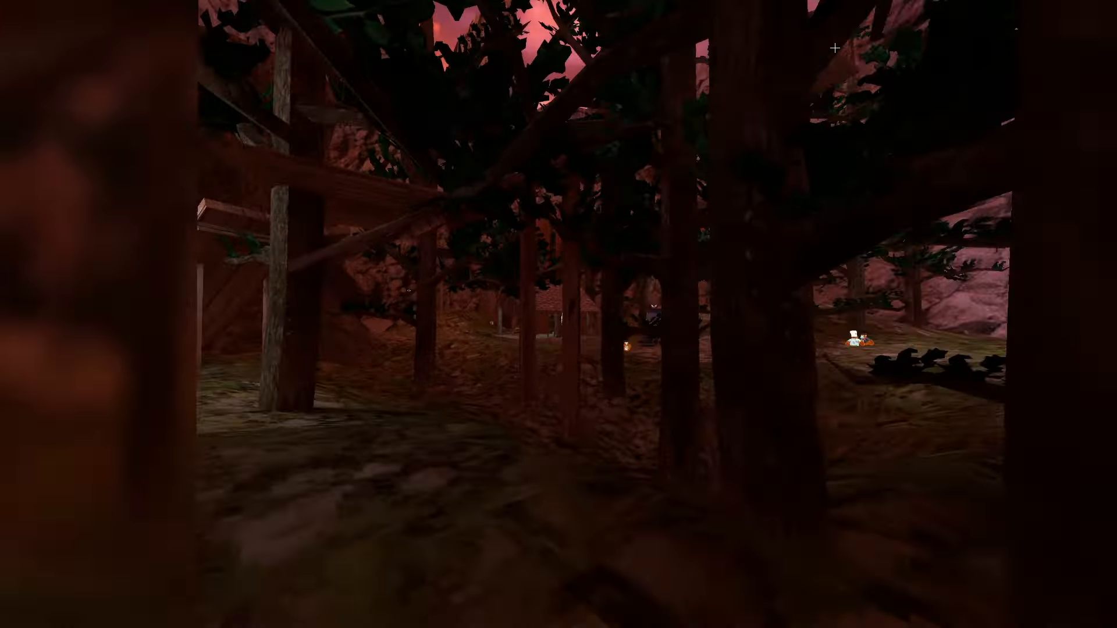
mouse_move(559, 314)
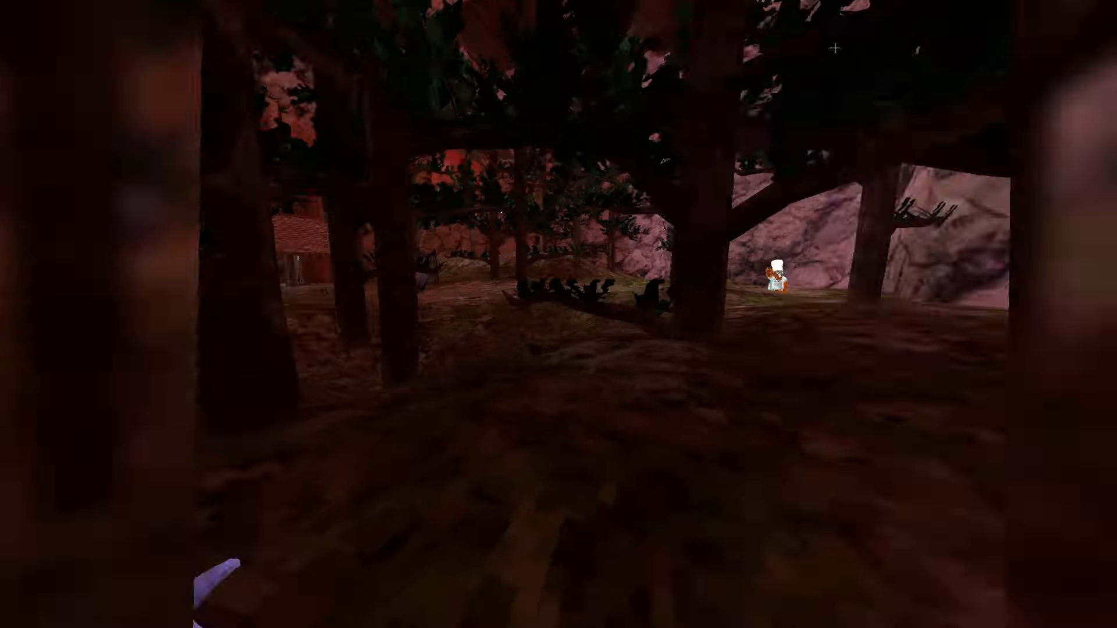
mouse_move(559, 315)
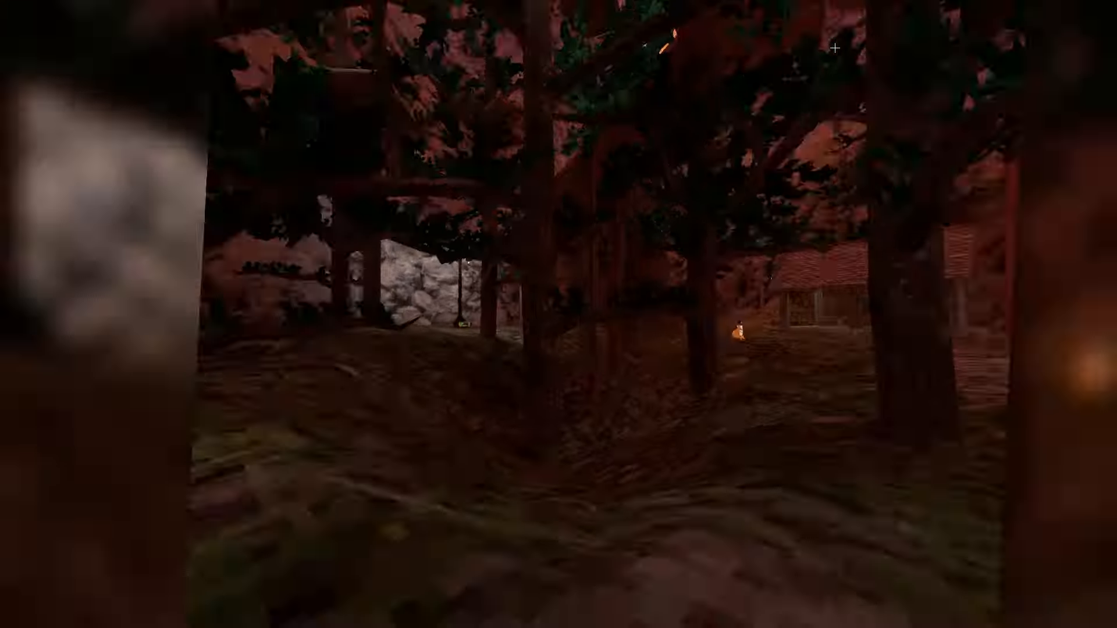
mouse_move(559, 314)
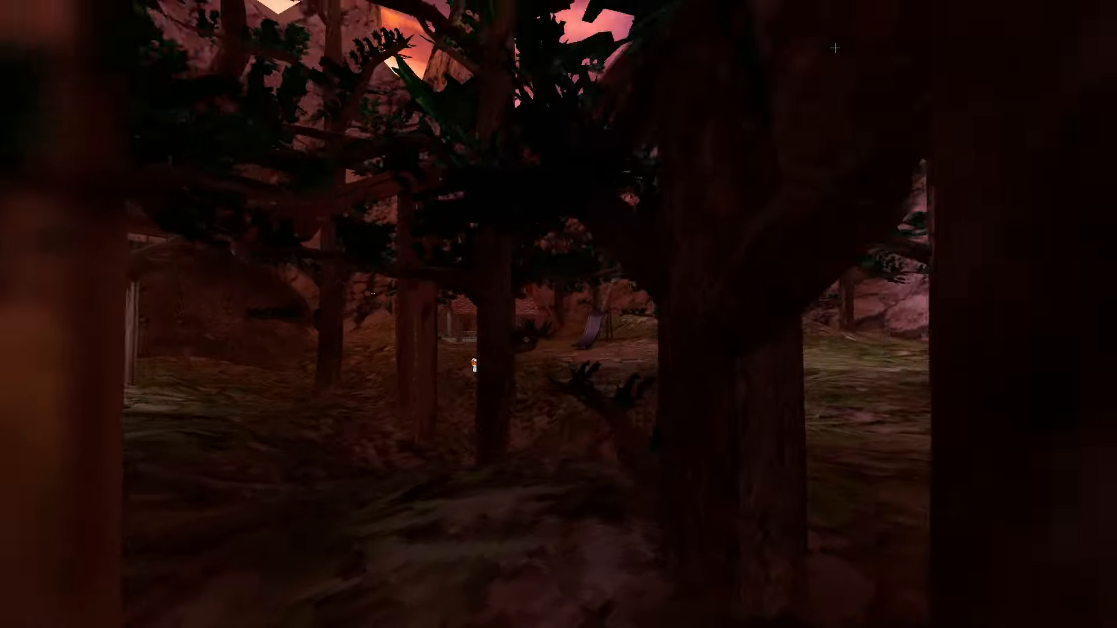
mouse_move(559, 314)
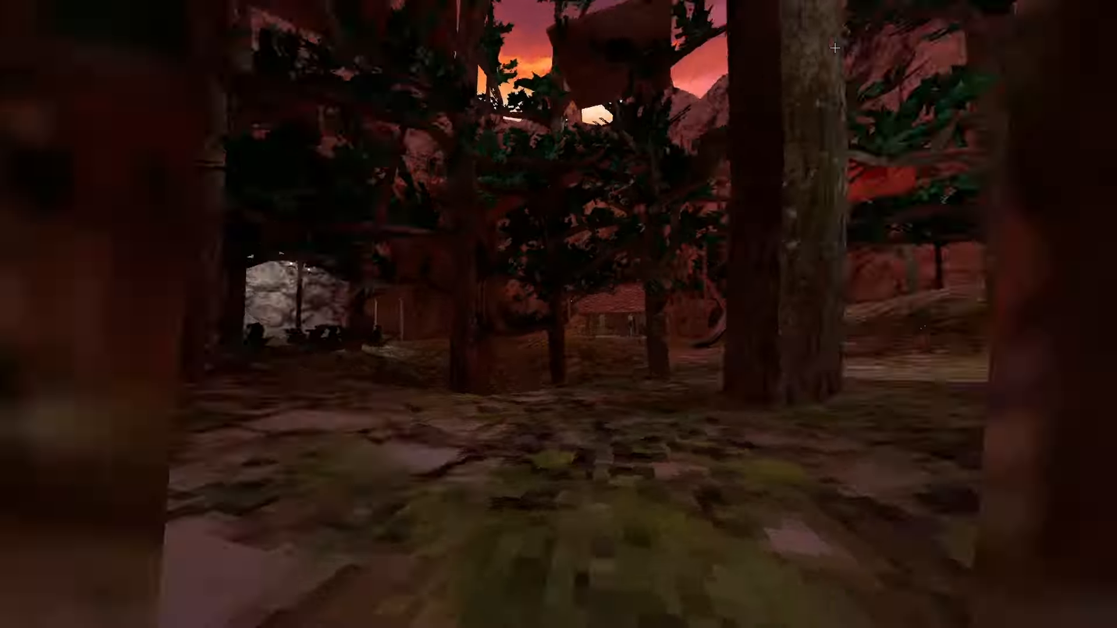
mouse_move(559, 314)
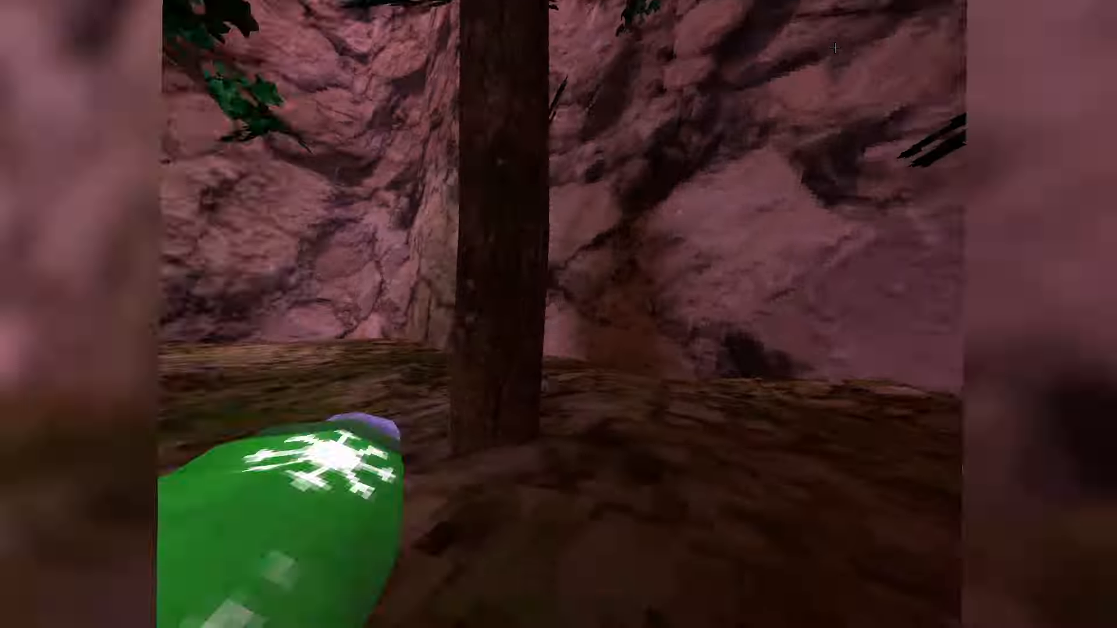
mouse_move(558, 314)
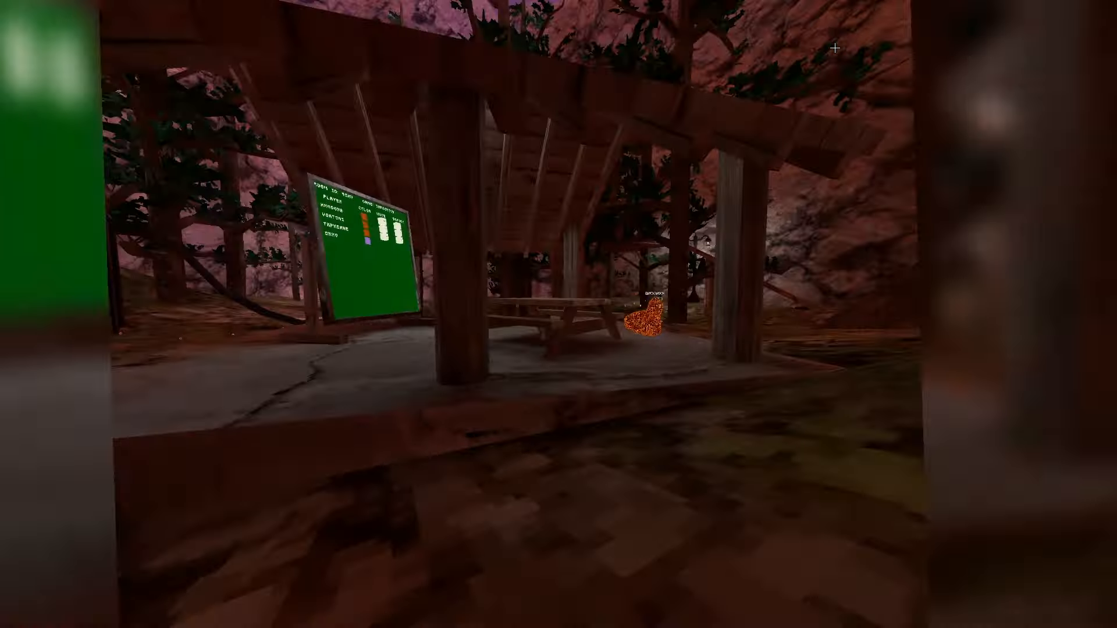
mouse_move(559, 314)
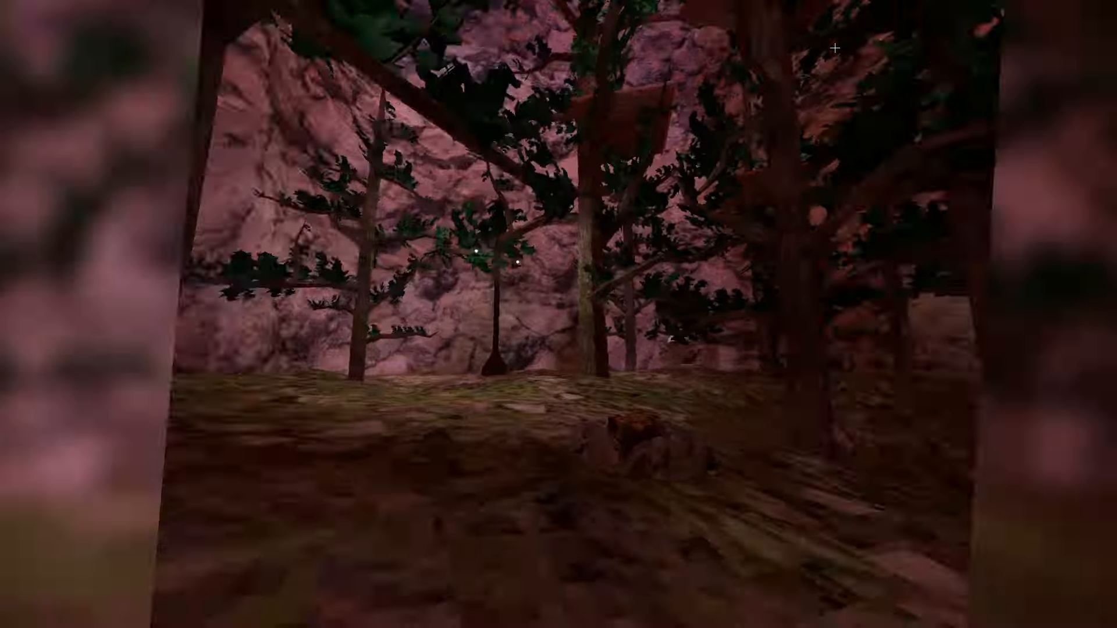
mouse_move(559, 315)
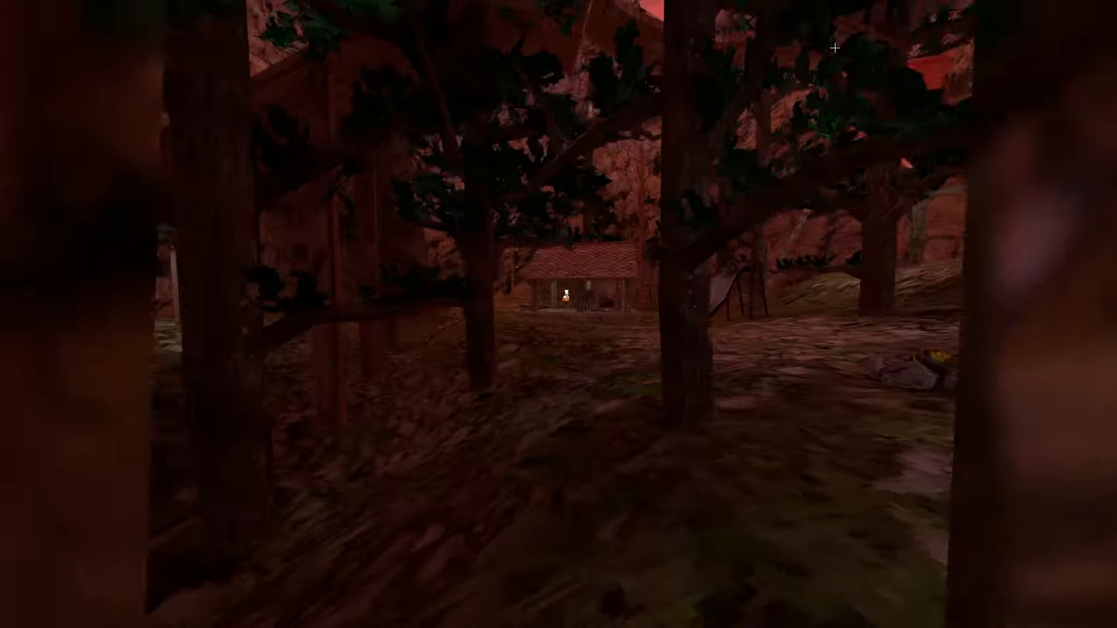
mouse_move(559, 314)
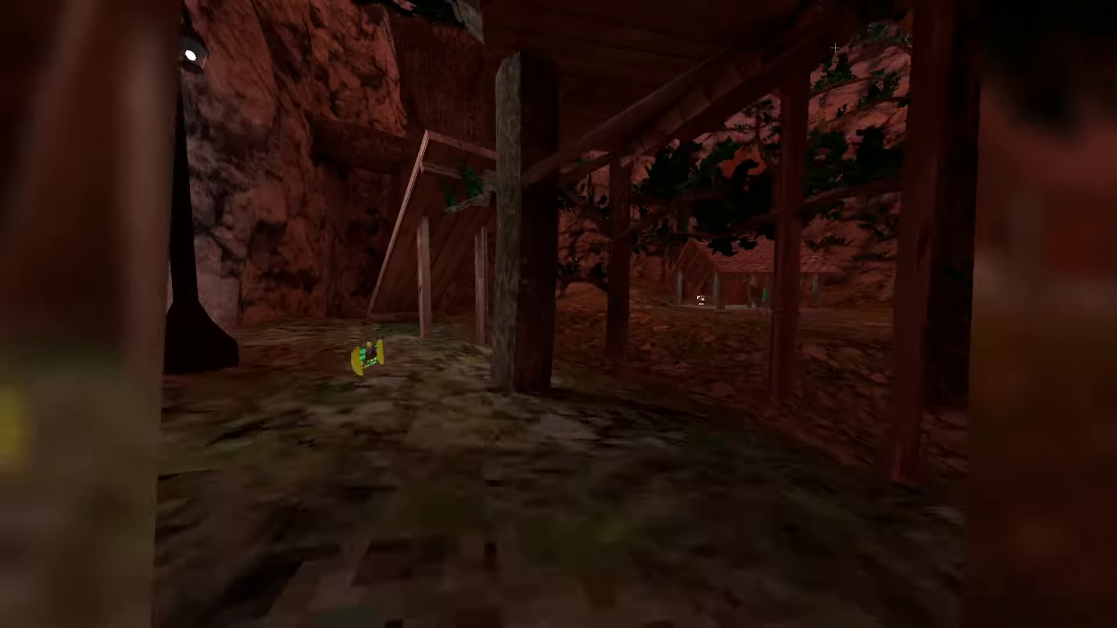
mouse_move(558, 314)
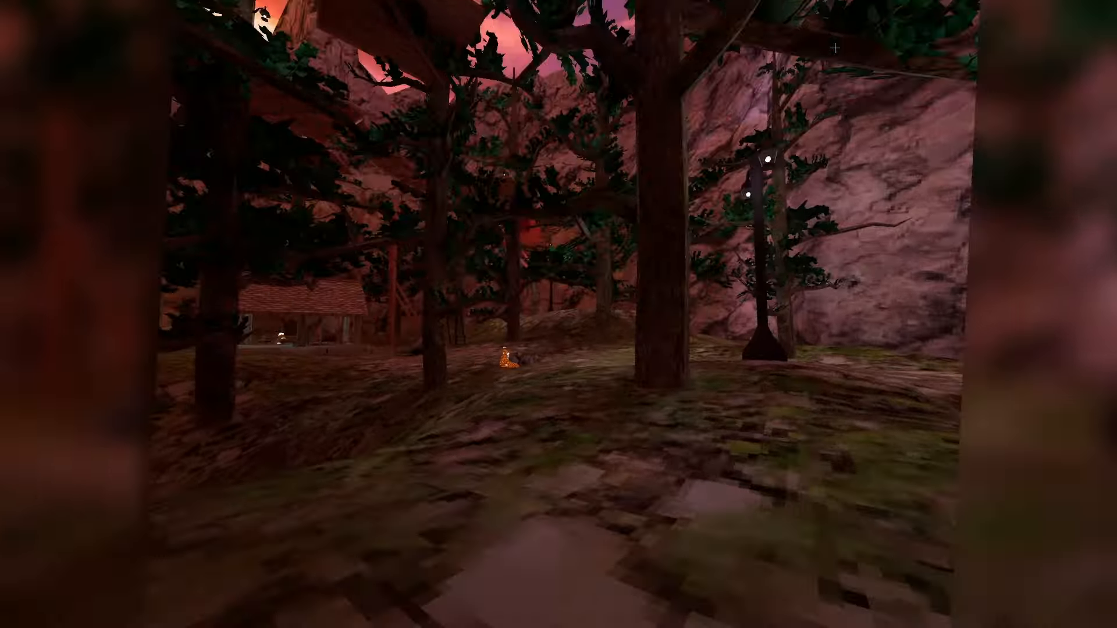
mouse_move(558, 314)
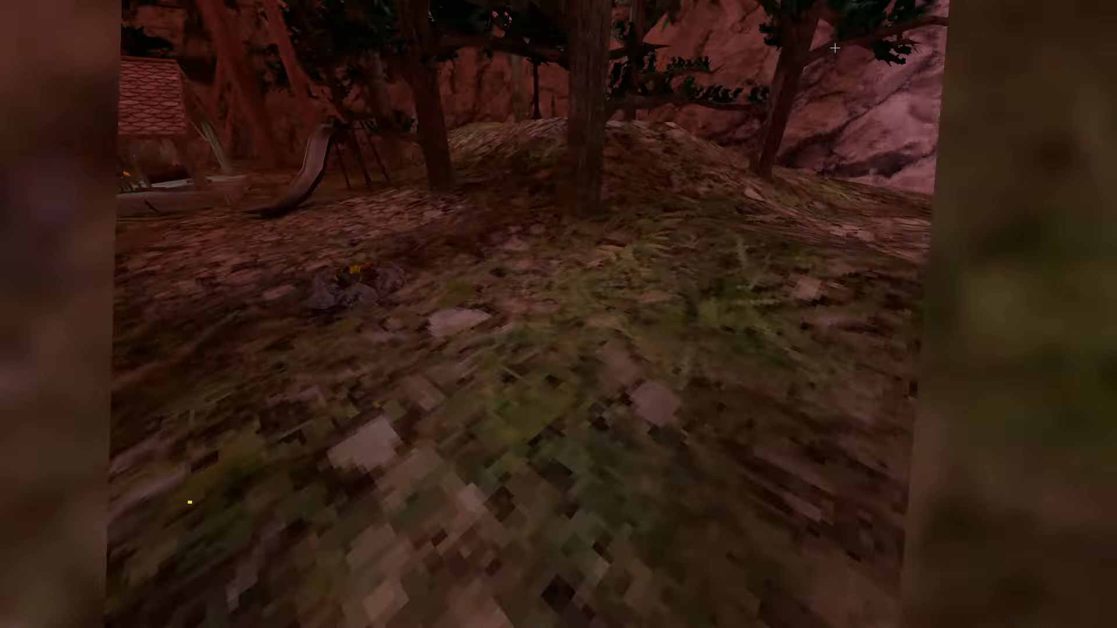
mouse_move(559, 314)
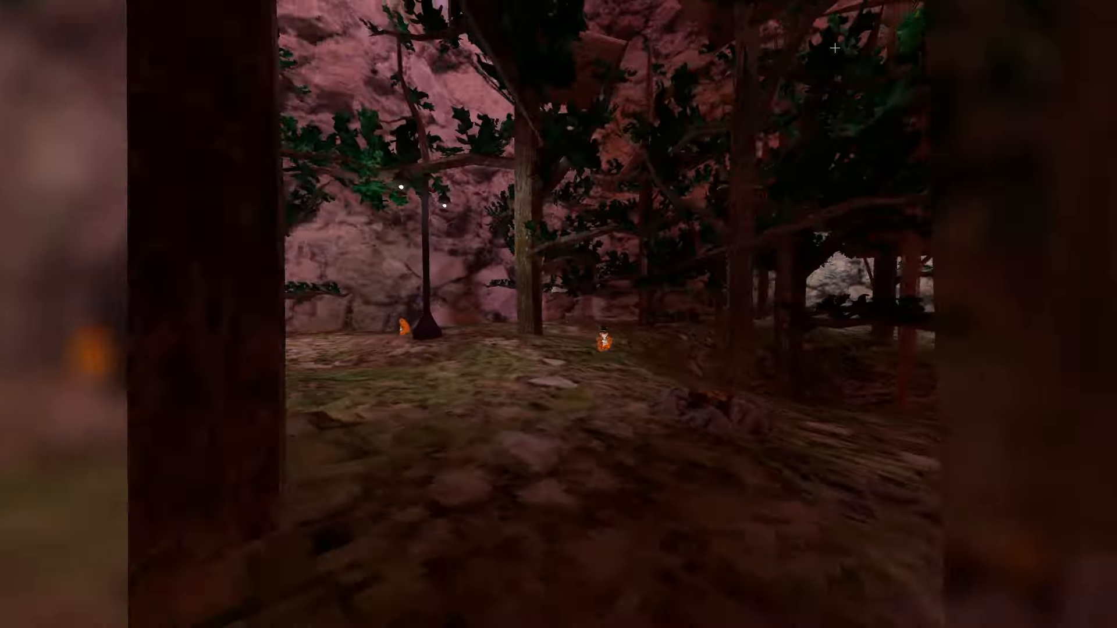